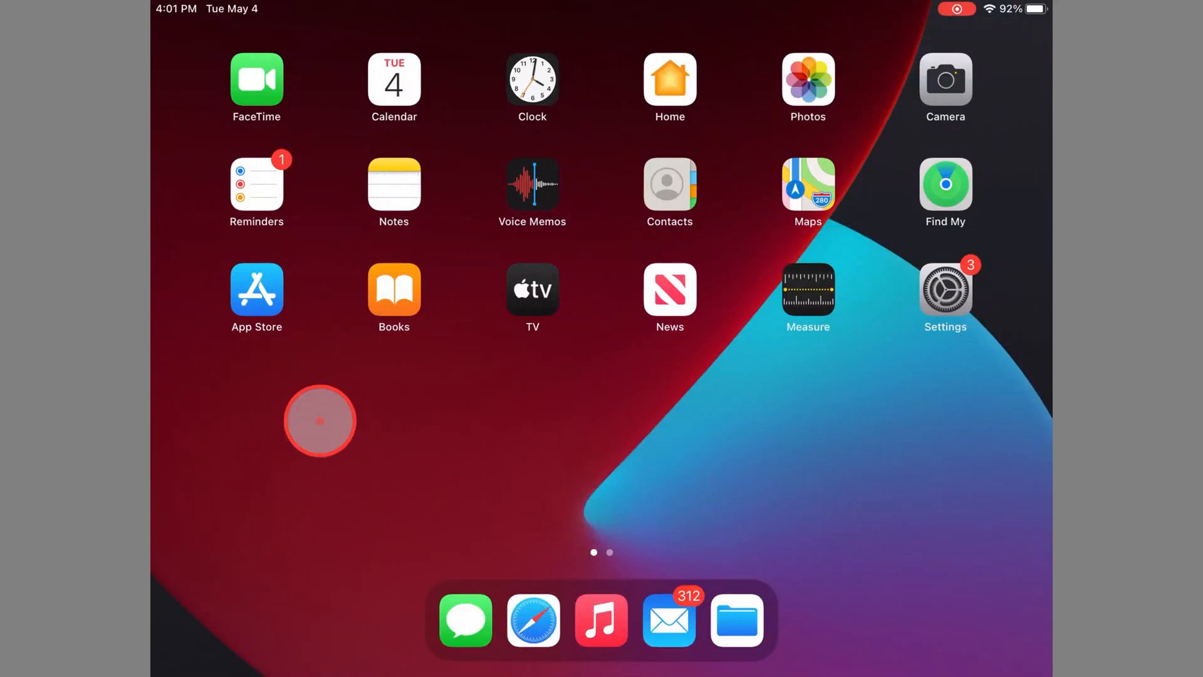
mouse_move(982, 287)
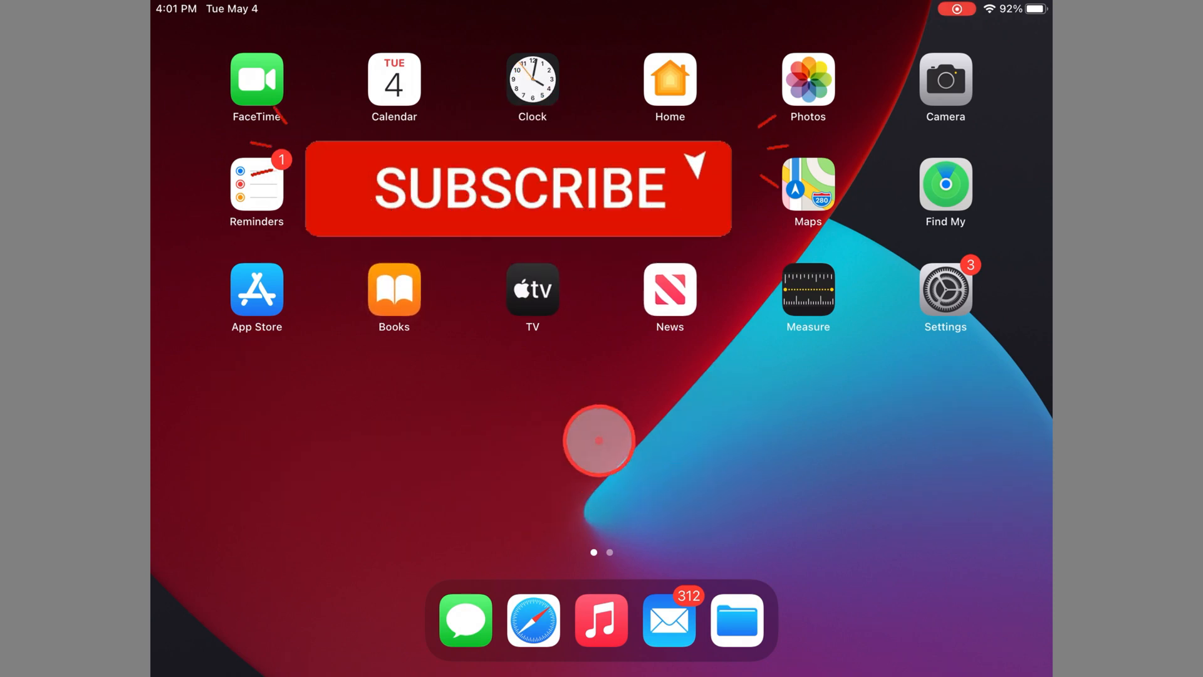
Go to Software Update and open the iPadOS 14.5.1 release notes
click(519, 188)
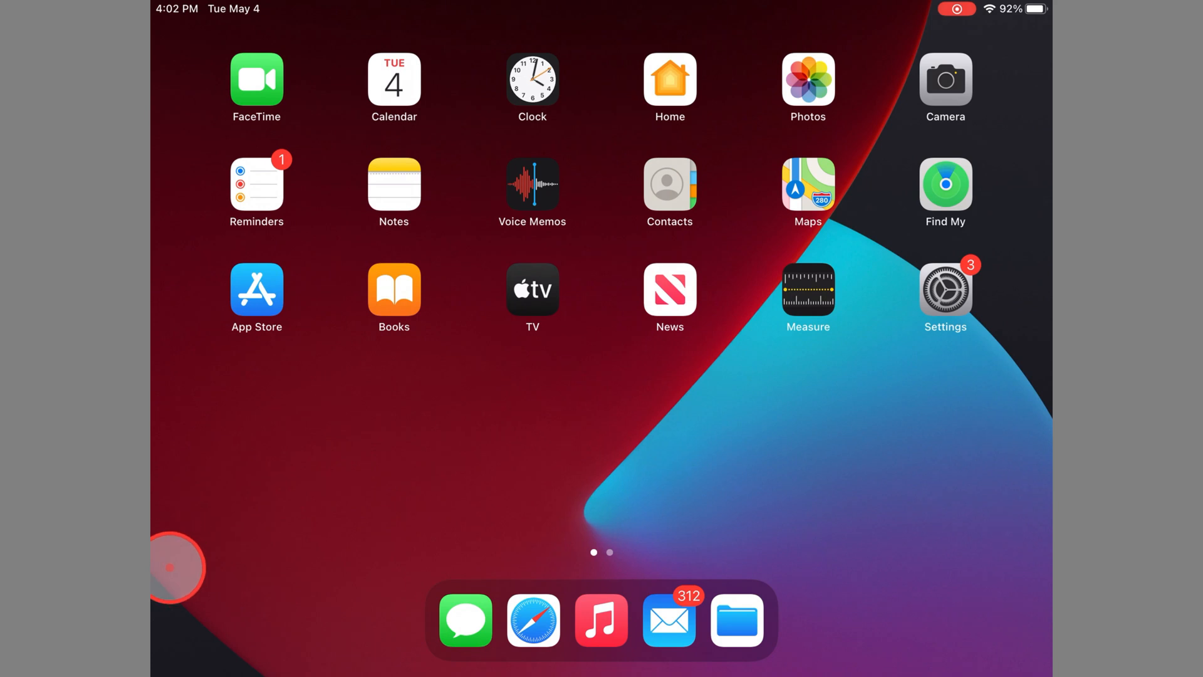
mouse_move(872, 427)
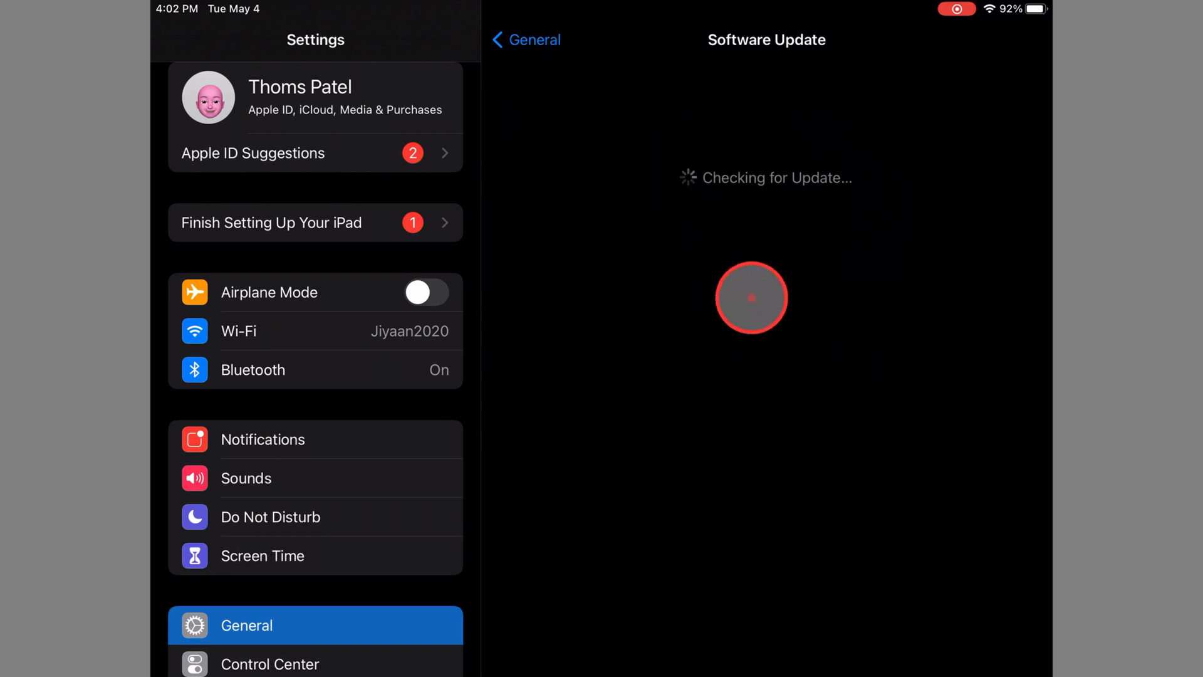
mouse_move(786, 273)
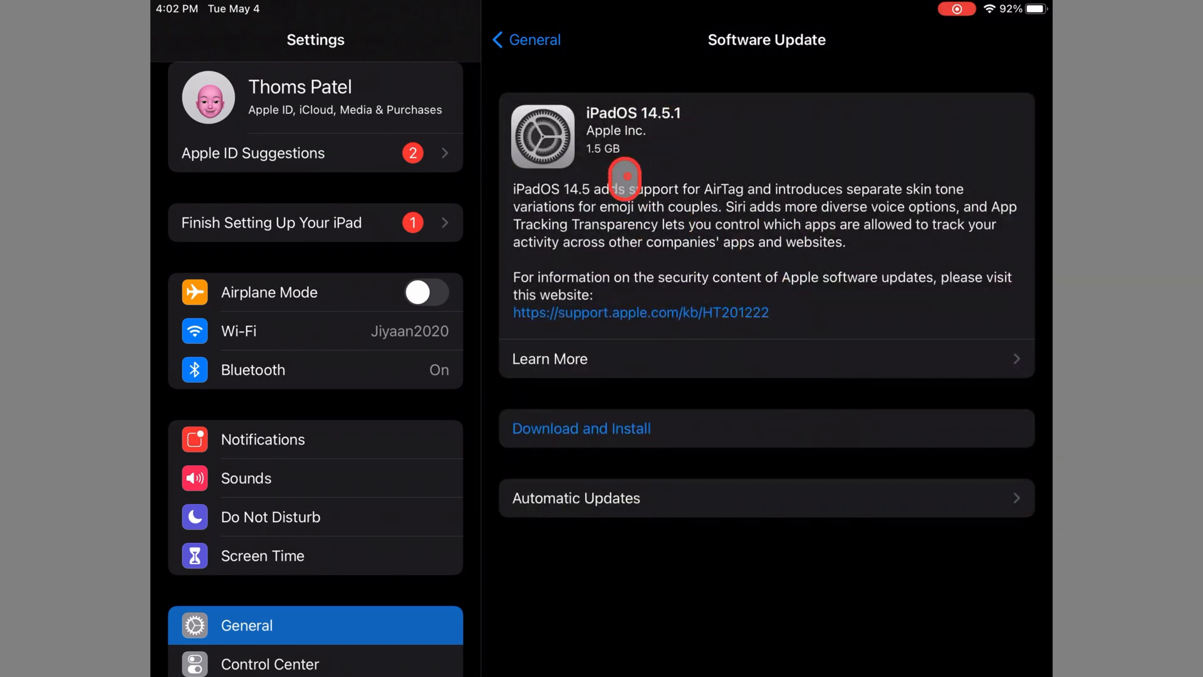
mouse_move(786, 121)
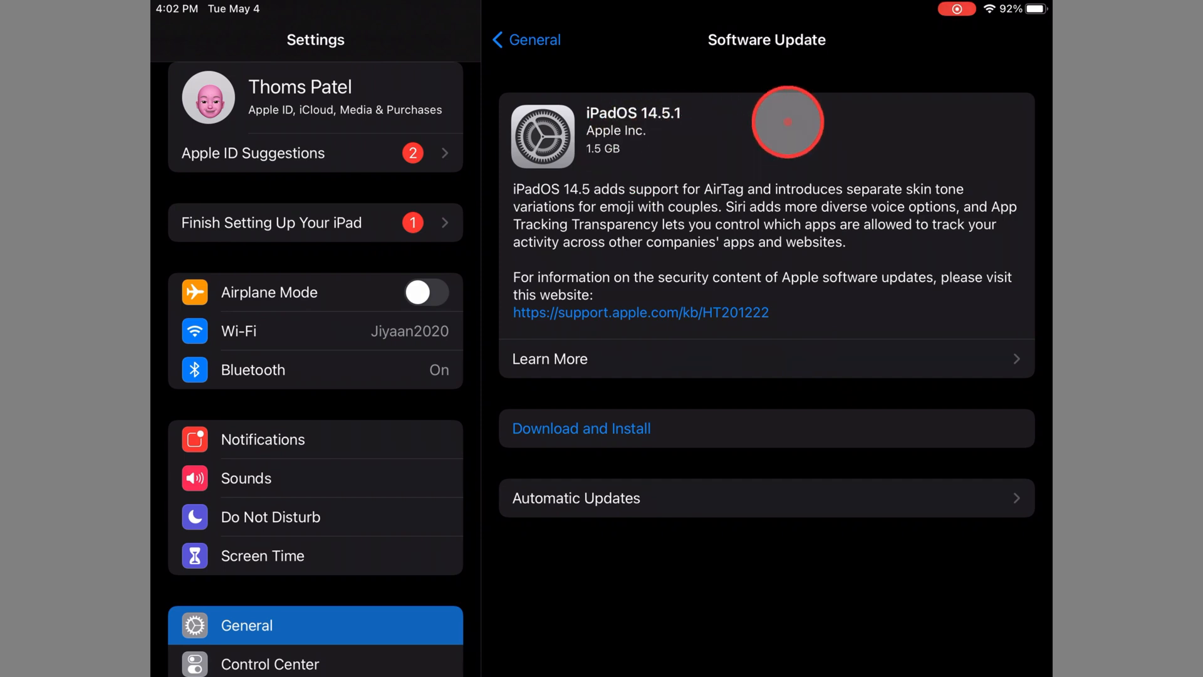
mouse_move(601, 167)
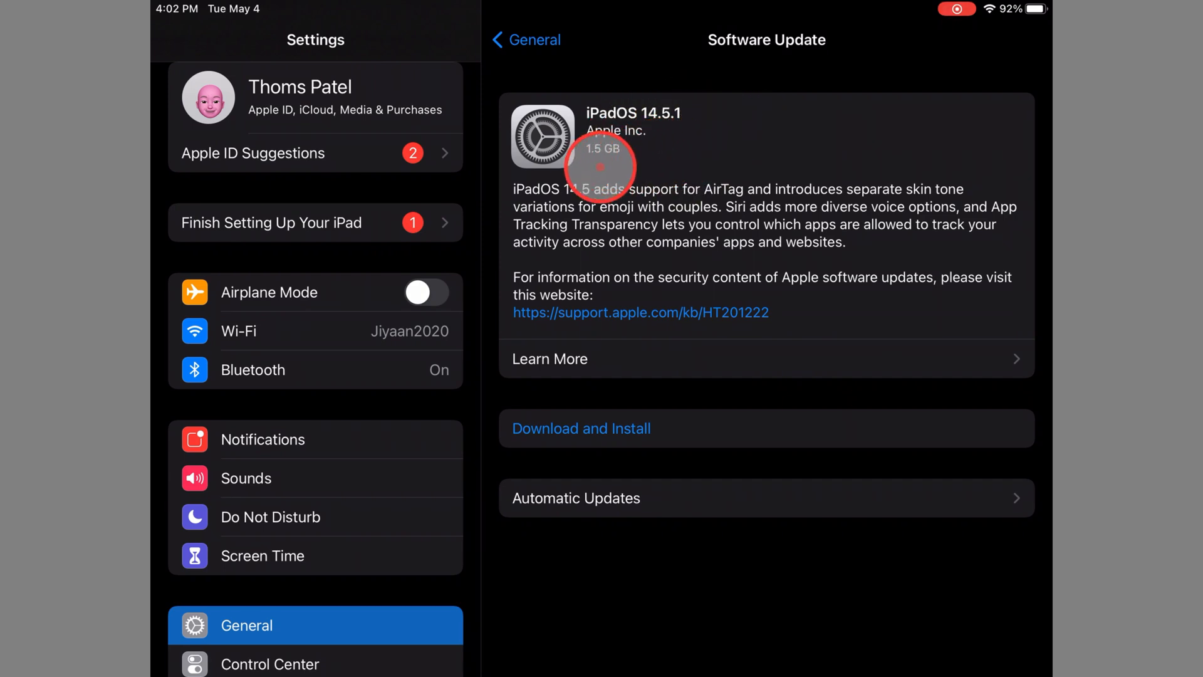
mouse_move(852, 141)
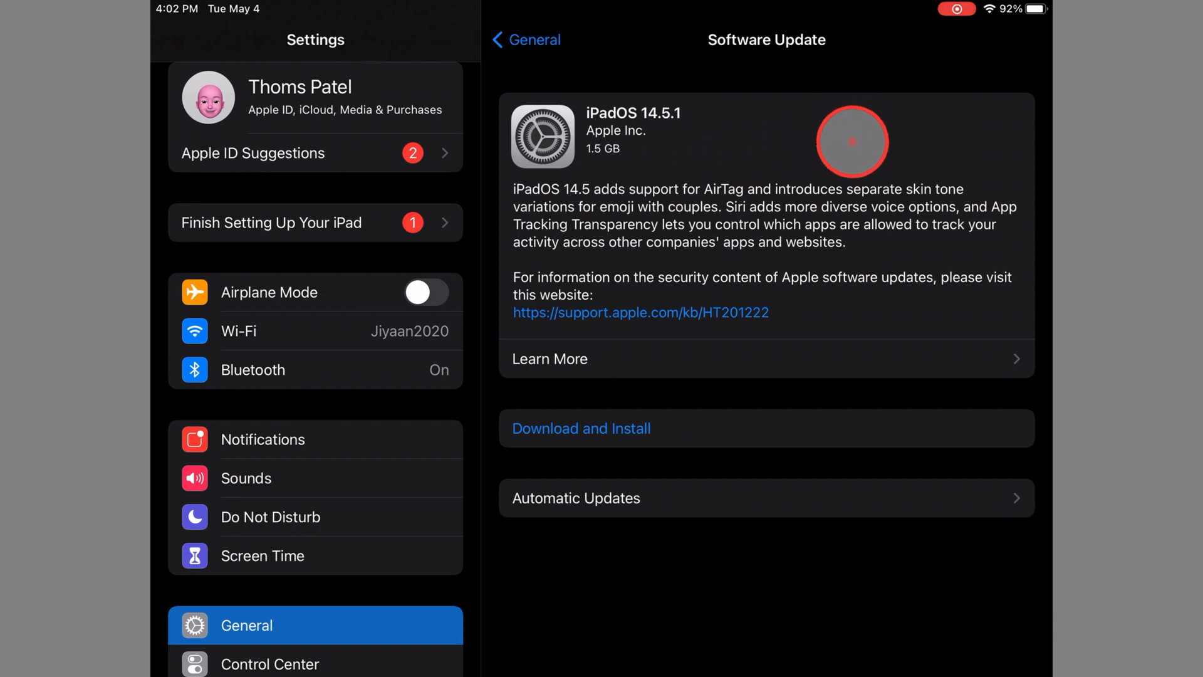
mouse_move(865, 143)
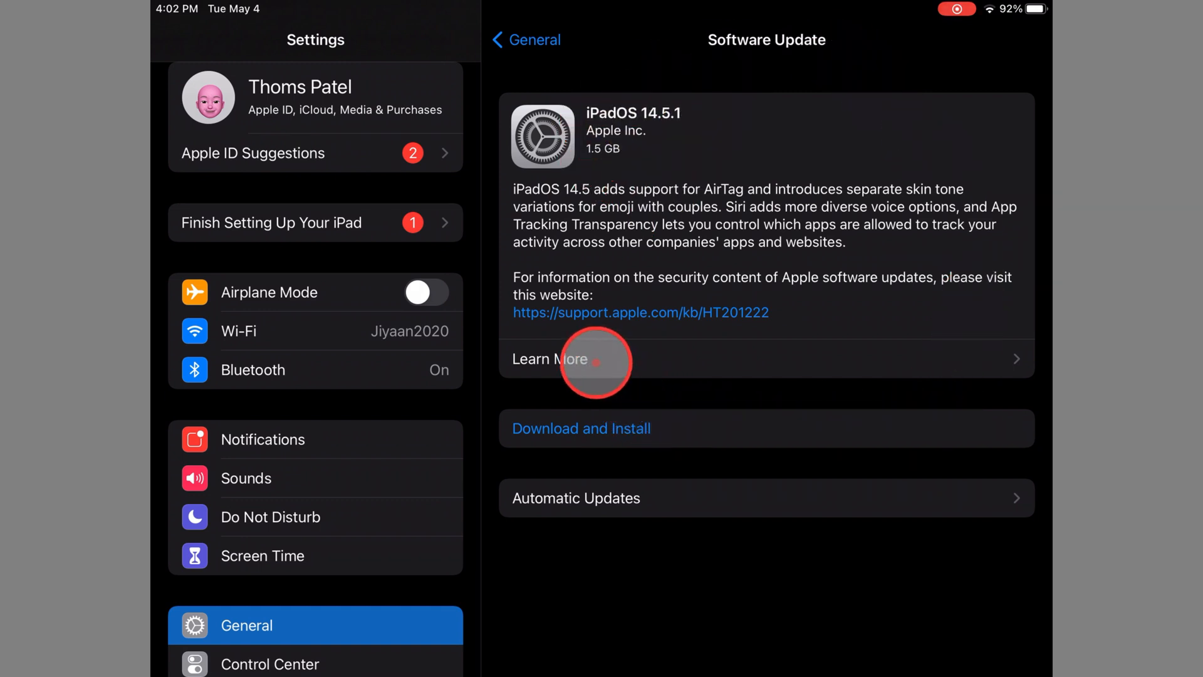
click(551, 359)
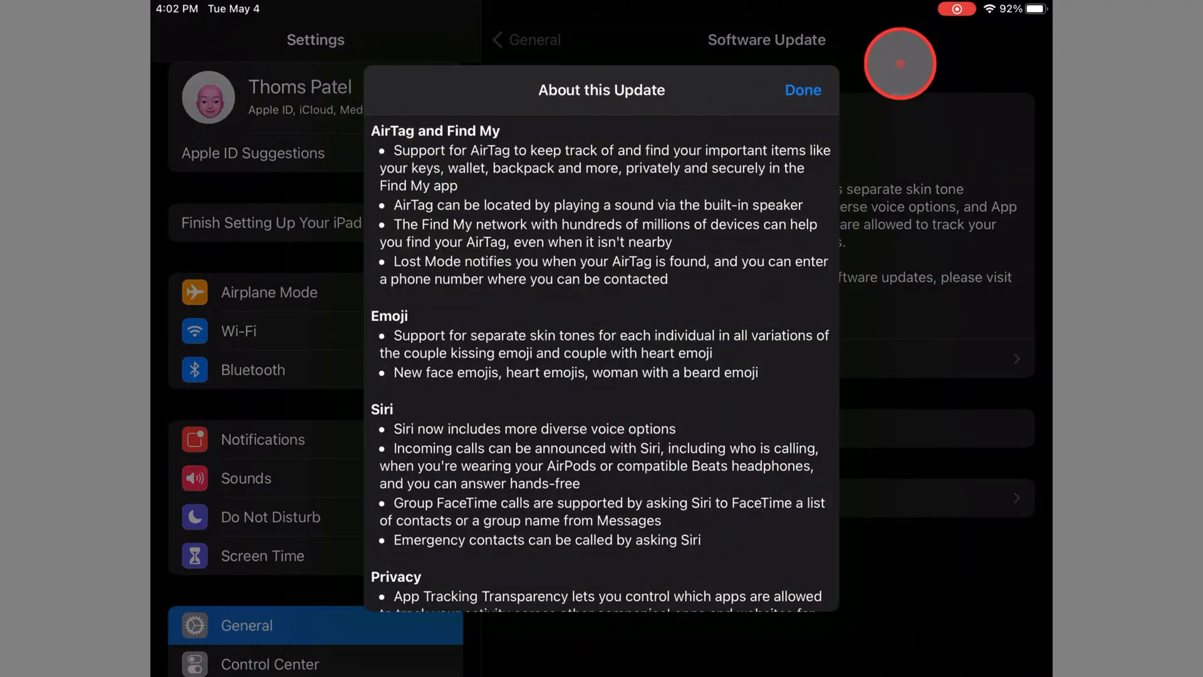
mouse_move(538, 260)
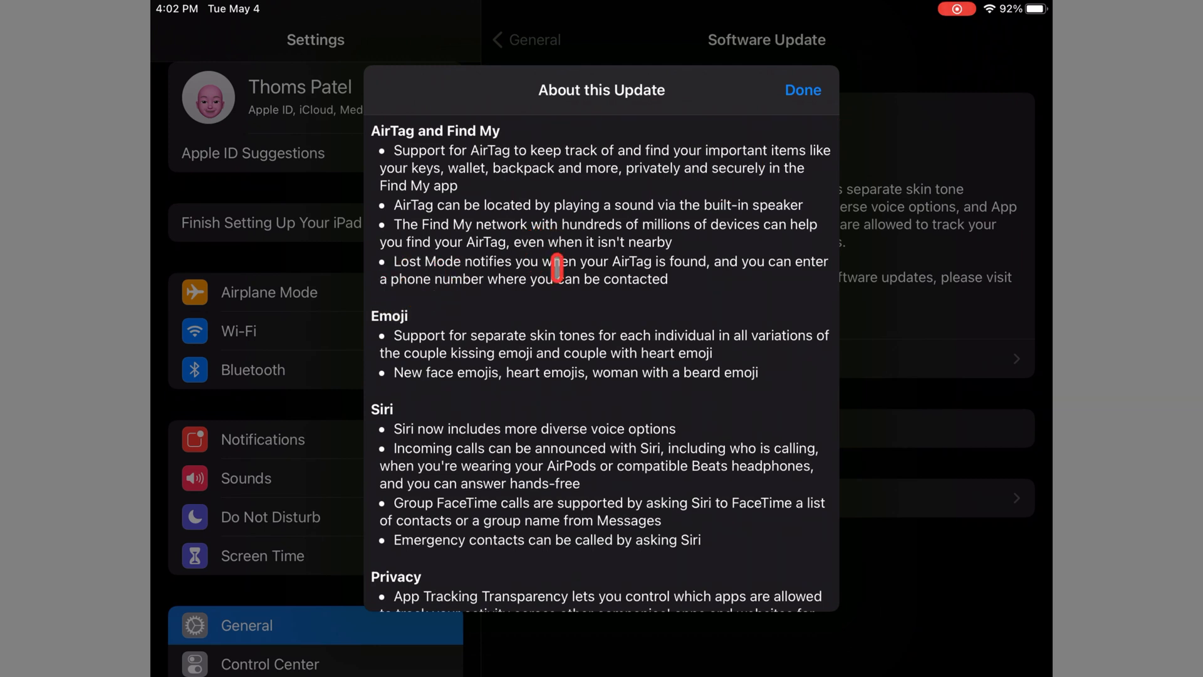
mouse_move(580, 278)
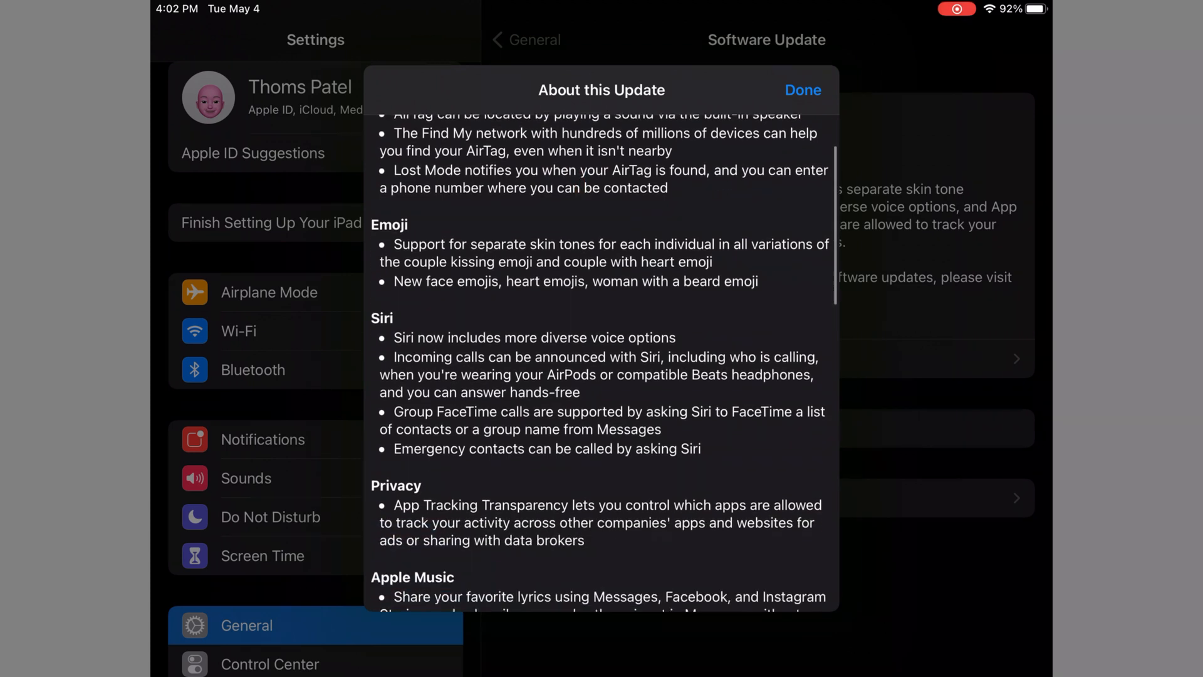
Scroll through the iPadOS 14.5.1 notes to the fixed issues and security-content link
scroll(down, 3)
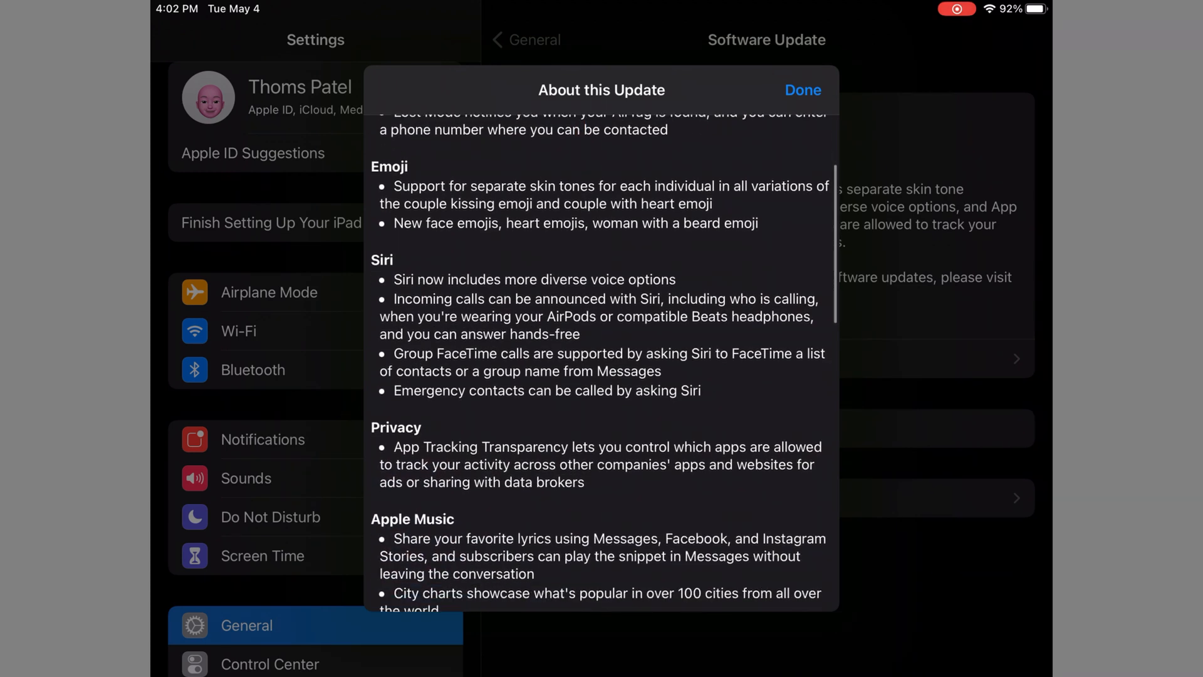
scroll(down, 3)
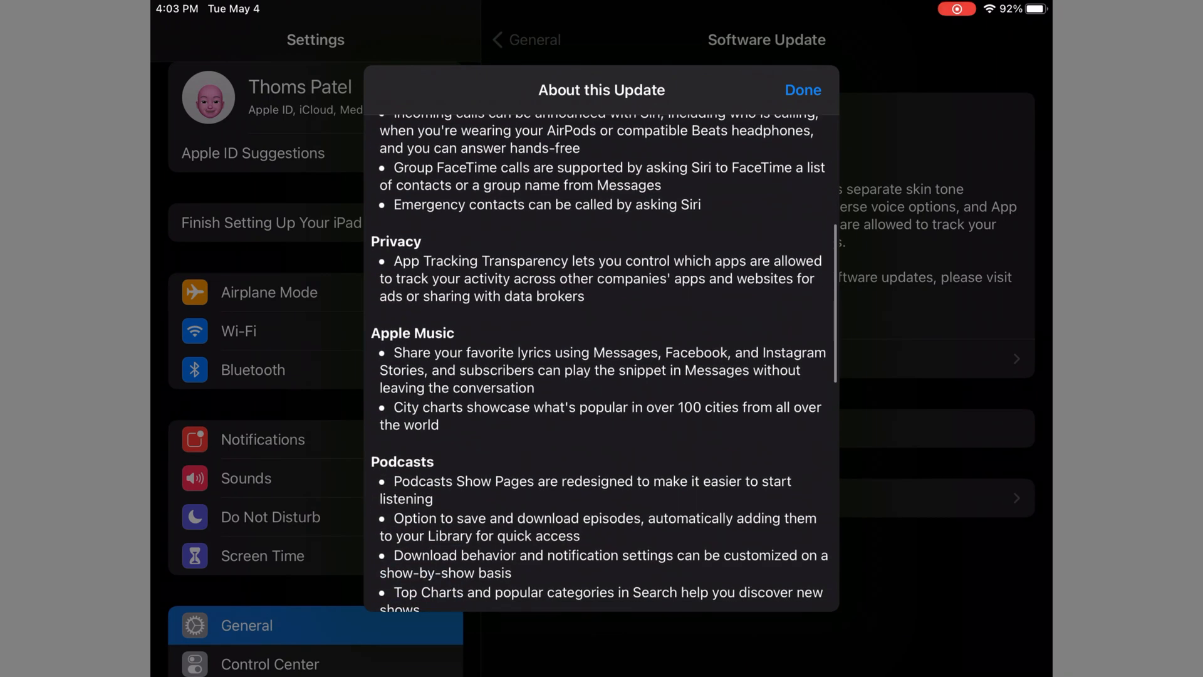
scroll(up, 3)
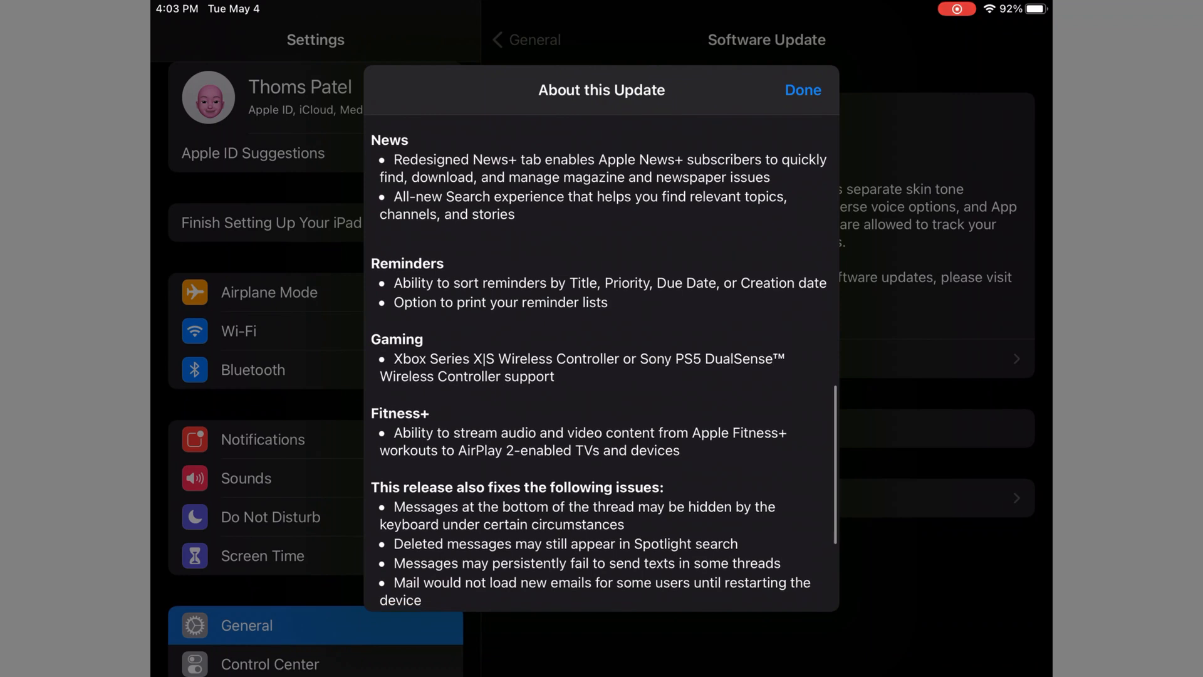
scroll(down, 3)
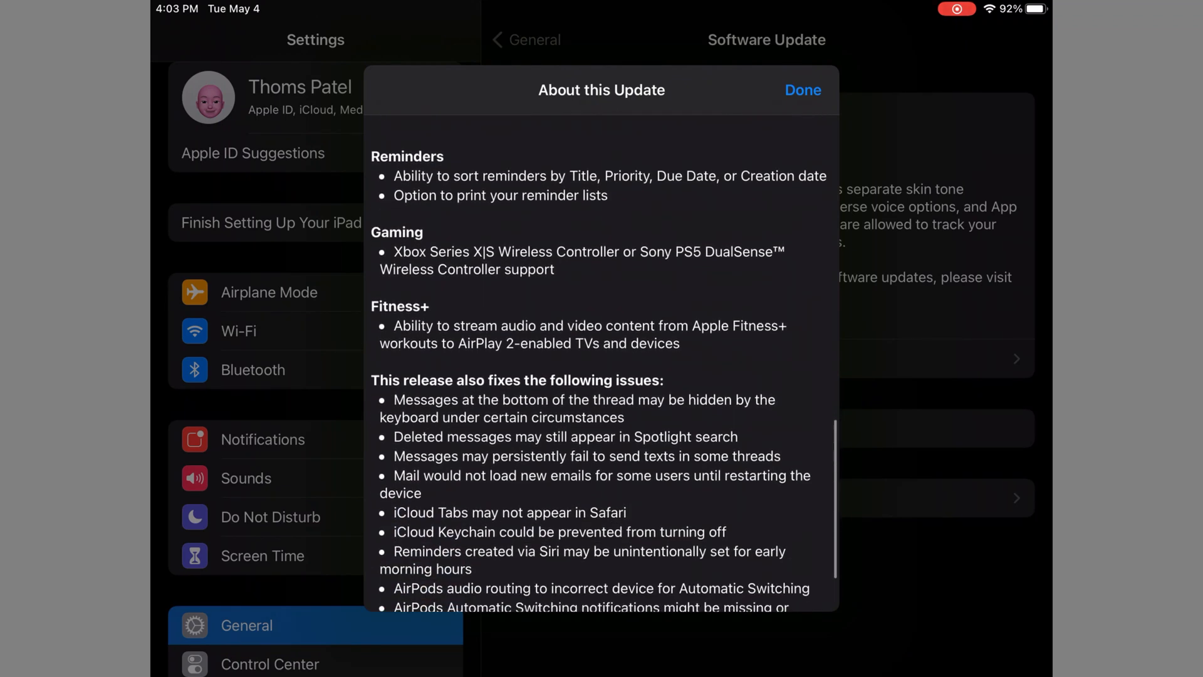
scroll(down, 3)
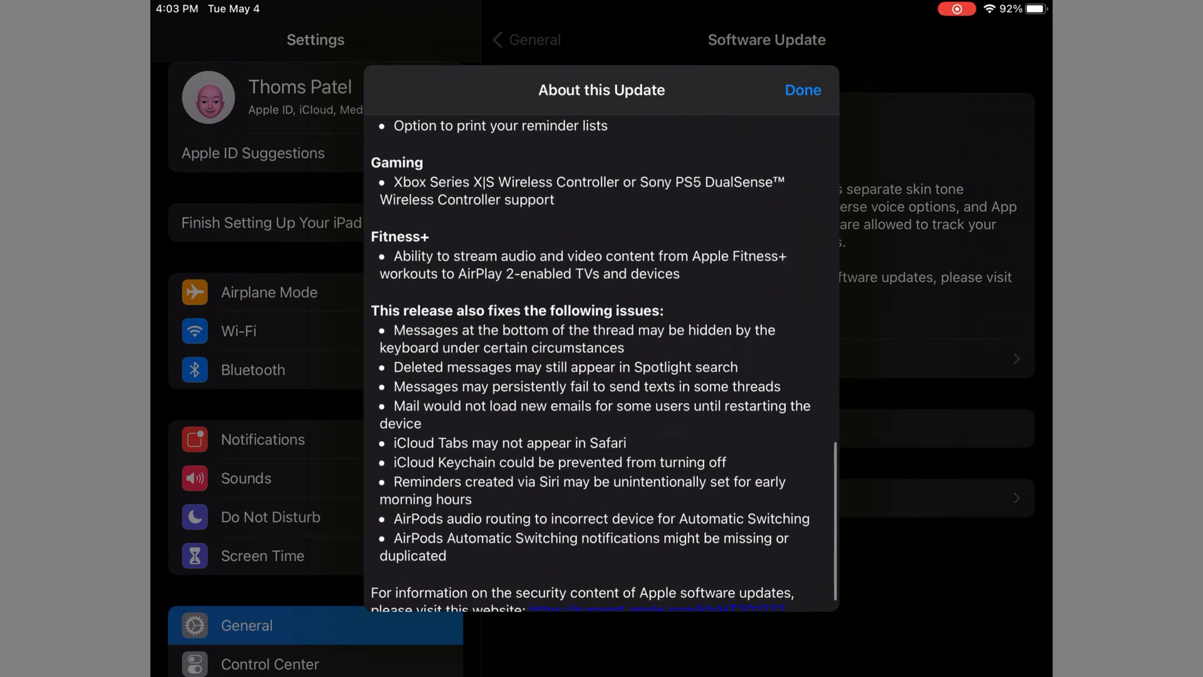
scroll(down, 3)
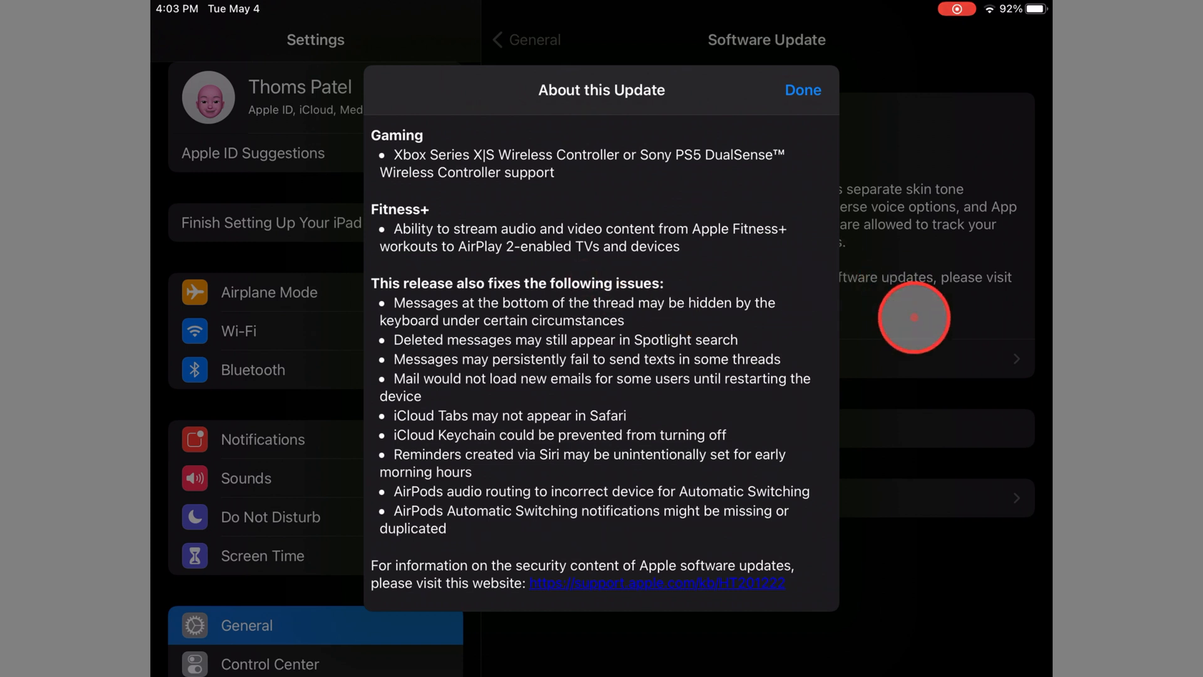
scroll(up, 3)
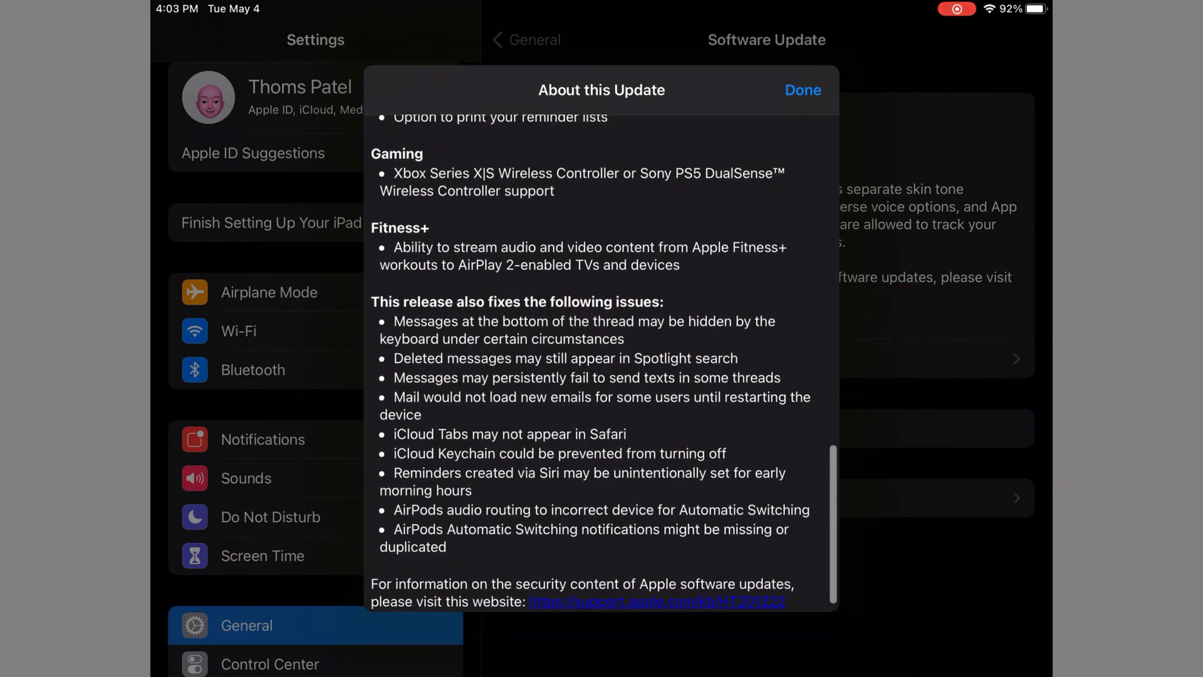
Close the notes and start the iPadOS 14.5.1 Download and Install with the passcode
click(802, 89)
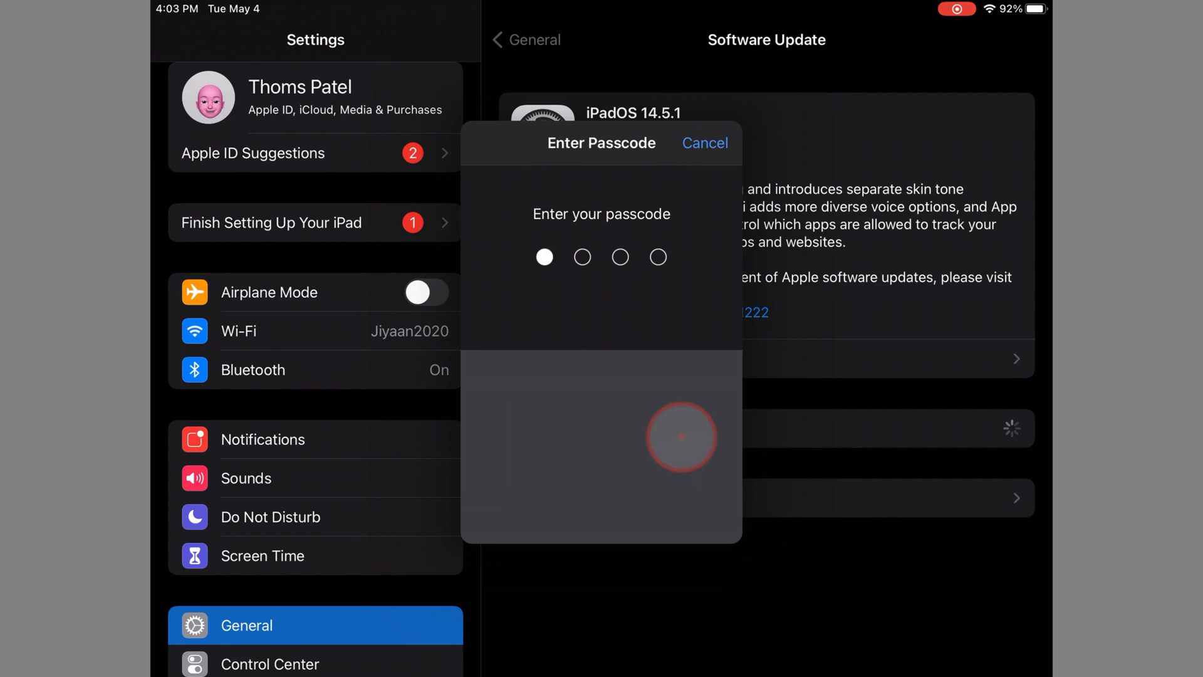
click(705, 143)
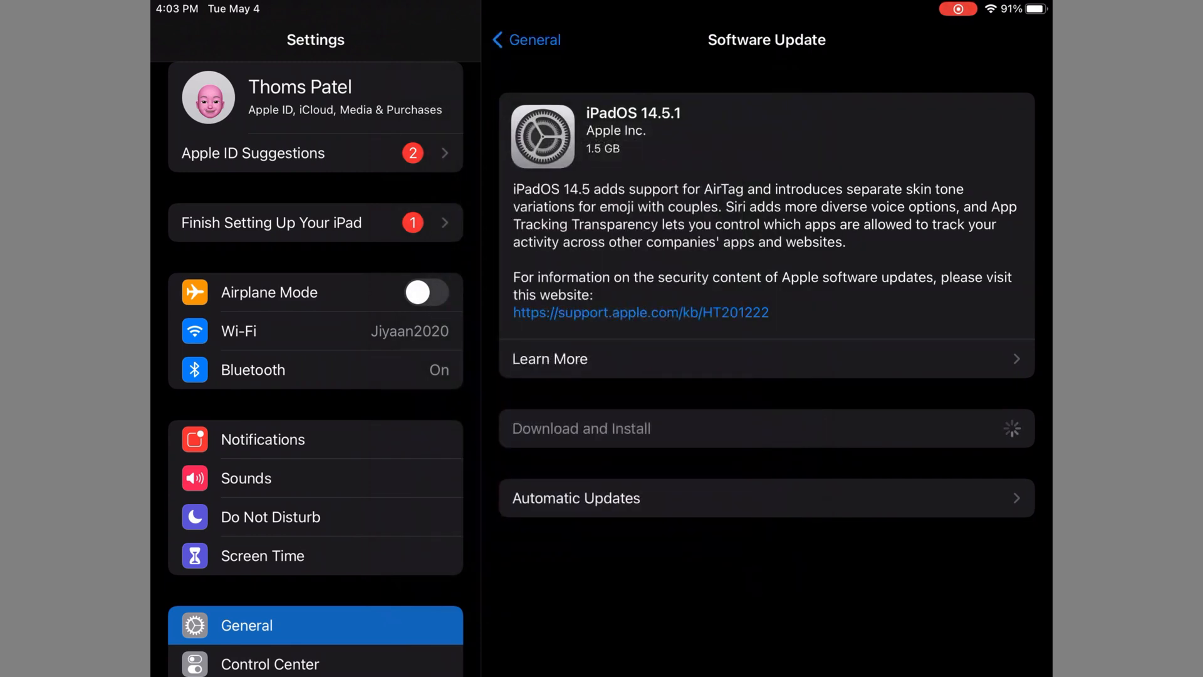
click(581, 428)
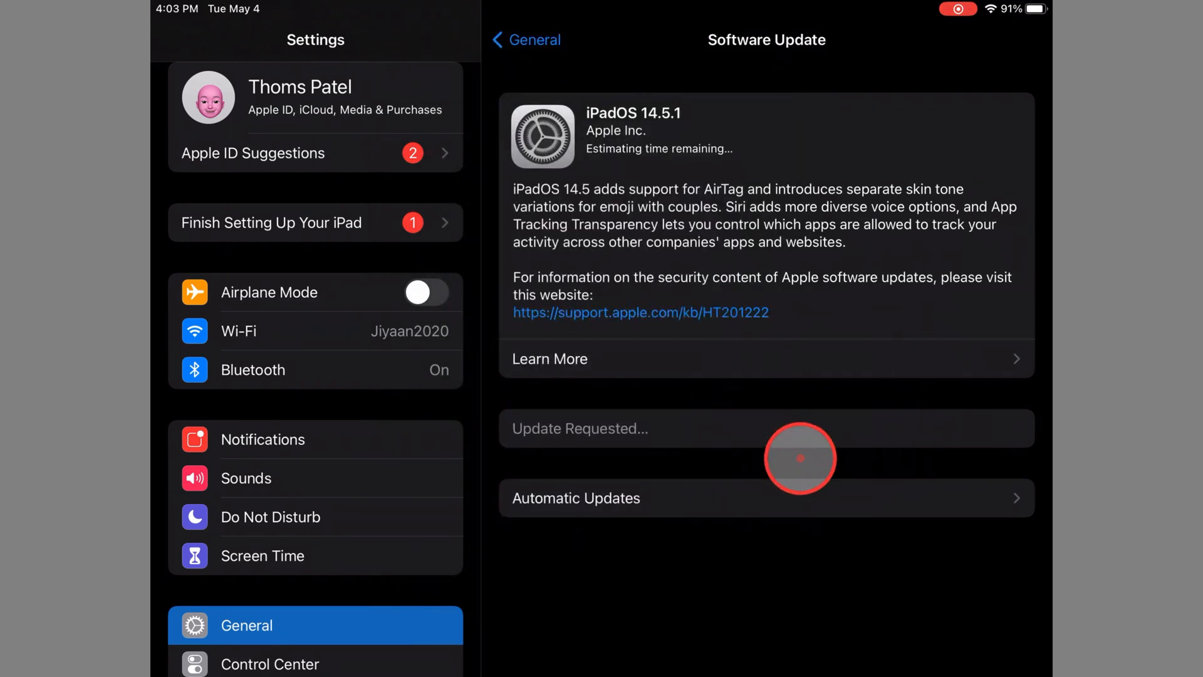